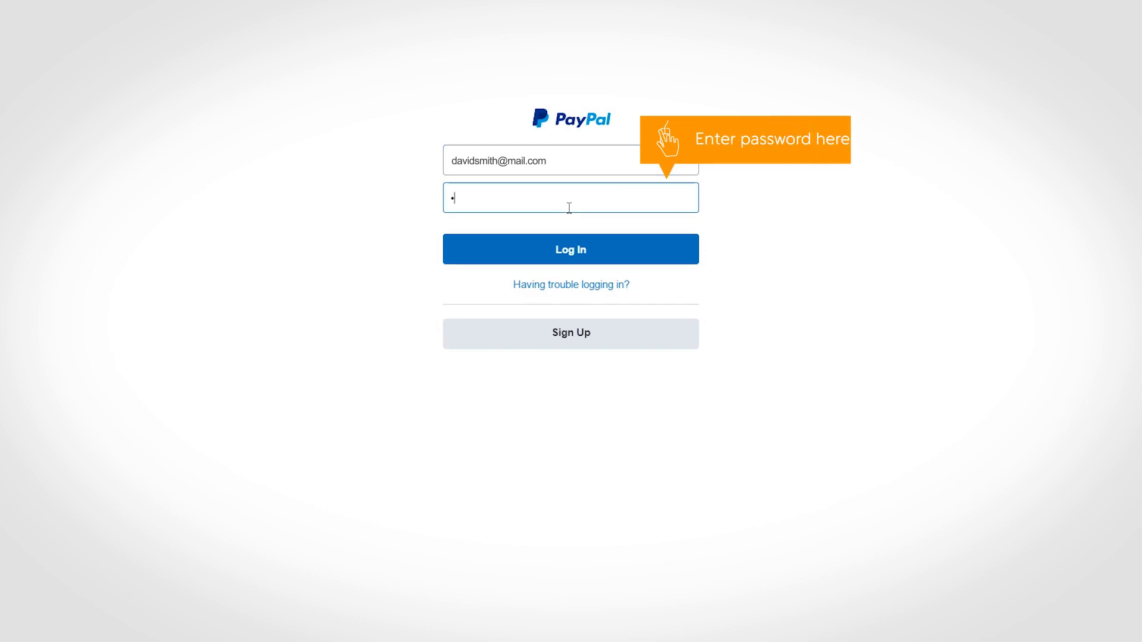
Log in to the PayPal account to reach the summary page
{"action": "left_click", "coordinate": [570, 250]}
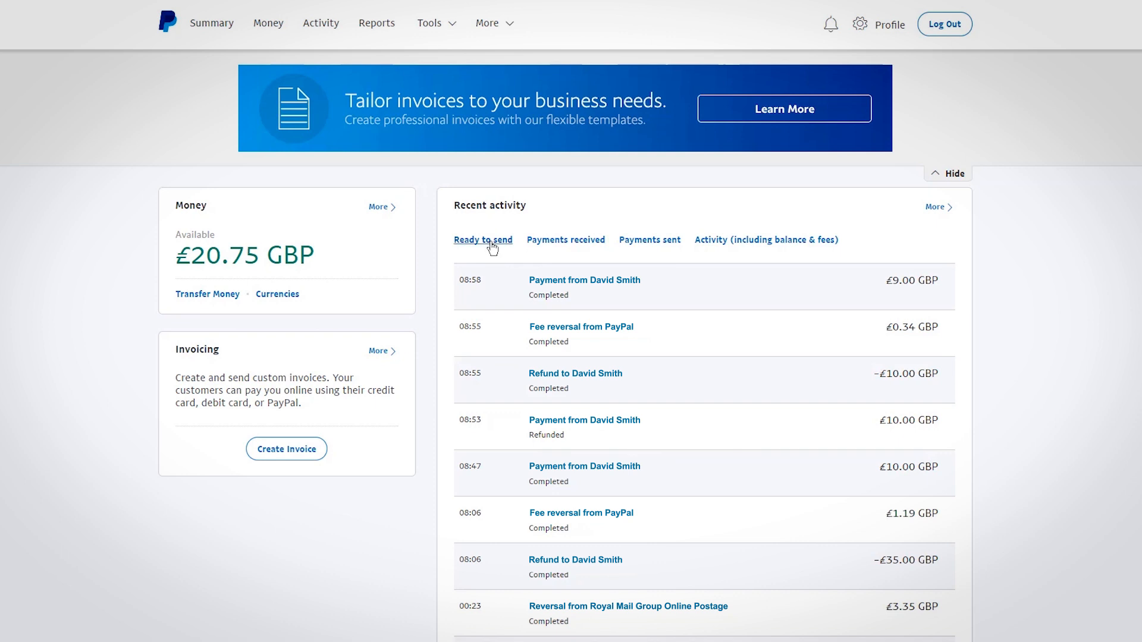
{"action": "left_click", "coordinate": [483, 240]}
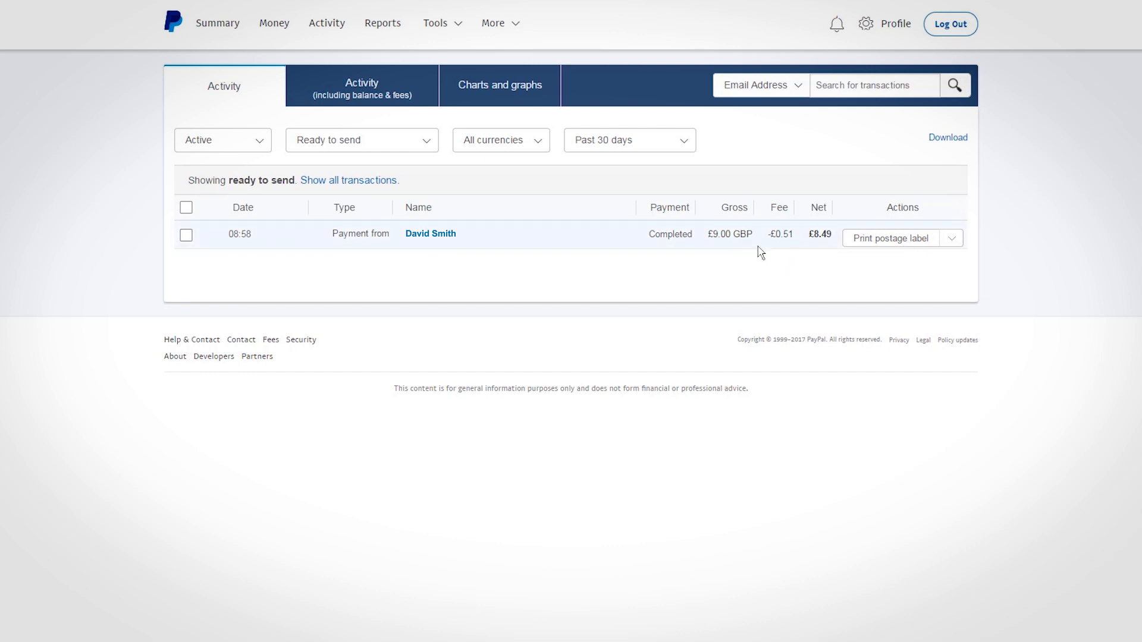
{"action": "mouse_move", "coordinate": [879, 245]}
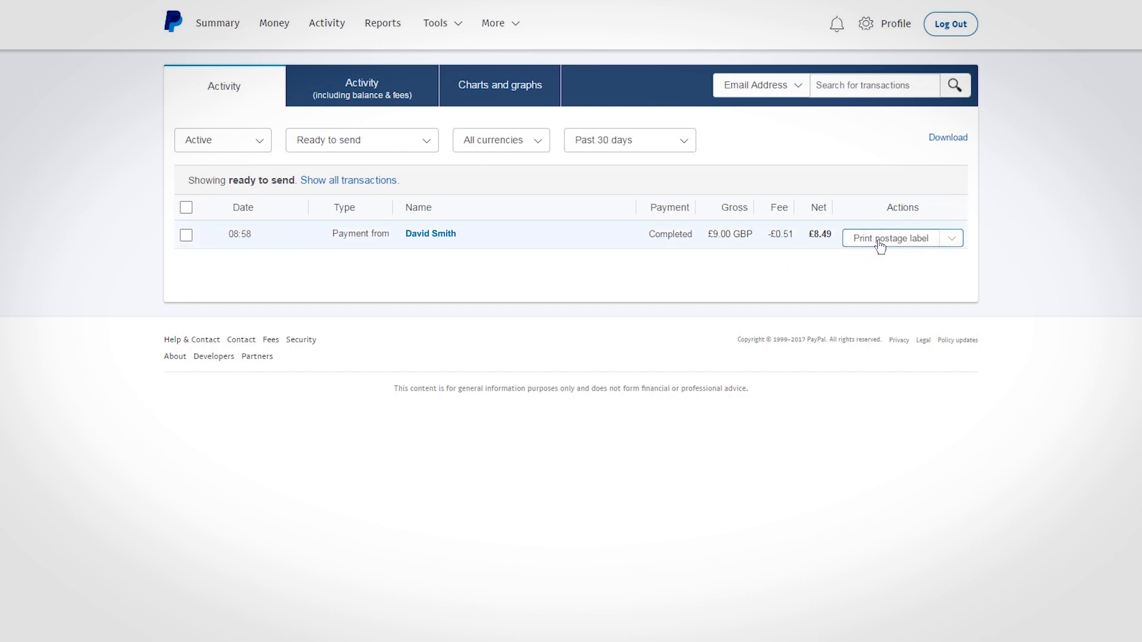
Start a postage label for the £9.00 order with Royal Mail Group and list the service types
{"action": "left_click", "coordinate": [890, 237]}
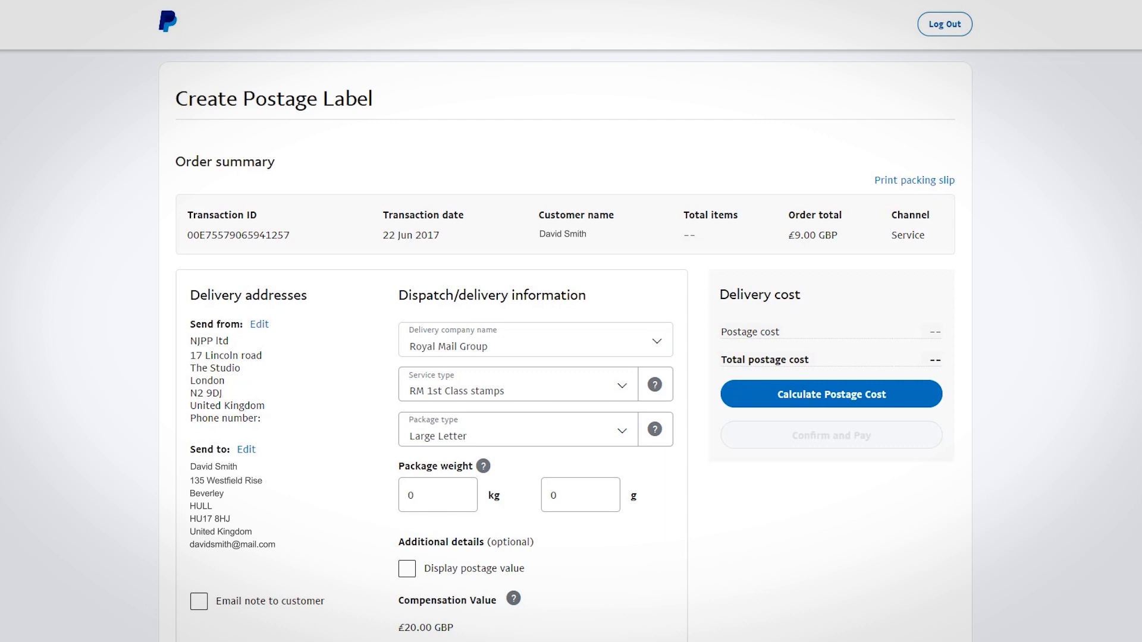
{"action": "mouse_move", "coordinate": [301, 447]}
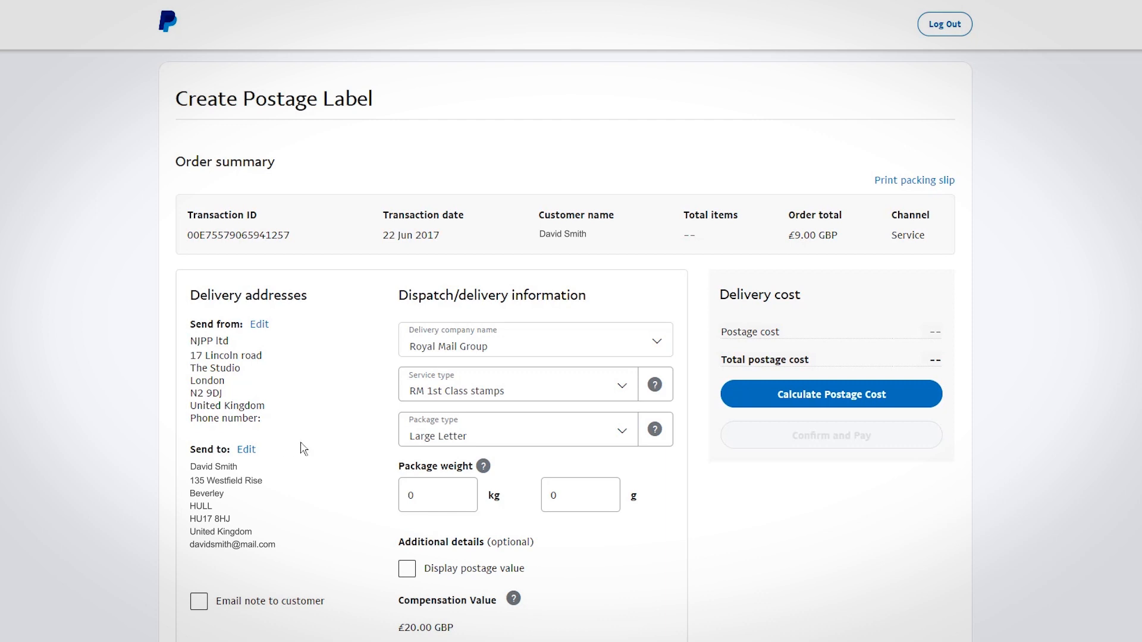
{"action": "mouse_move", "coordinate": [531, 346]}
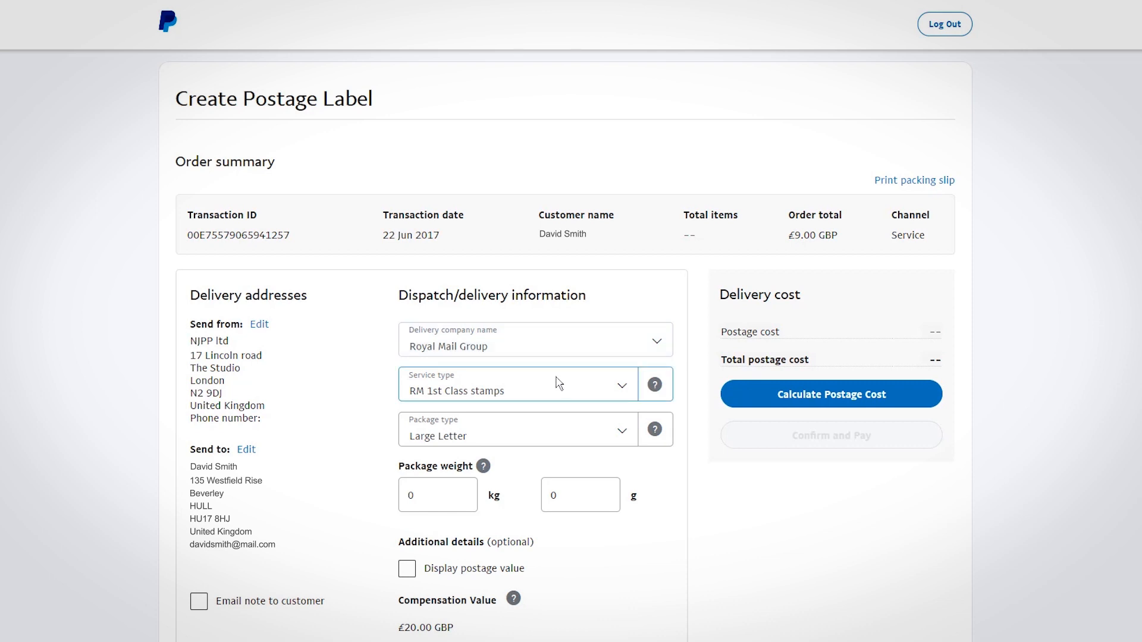
{"action": "mouse_move", "coordinate": [559, 405]}
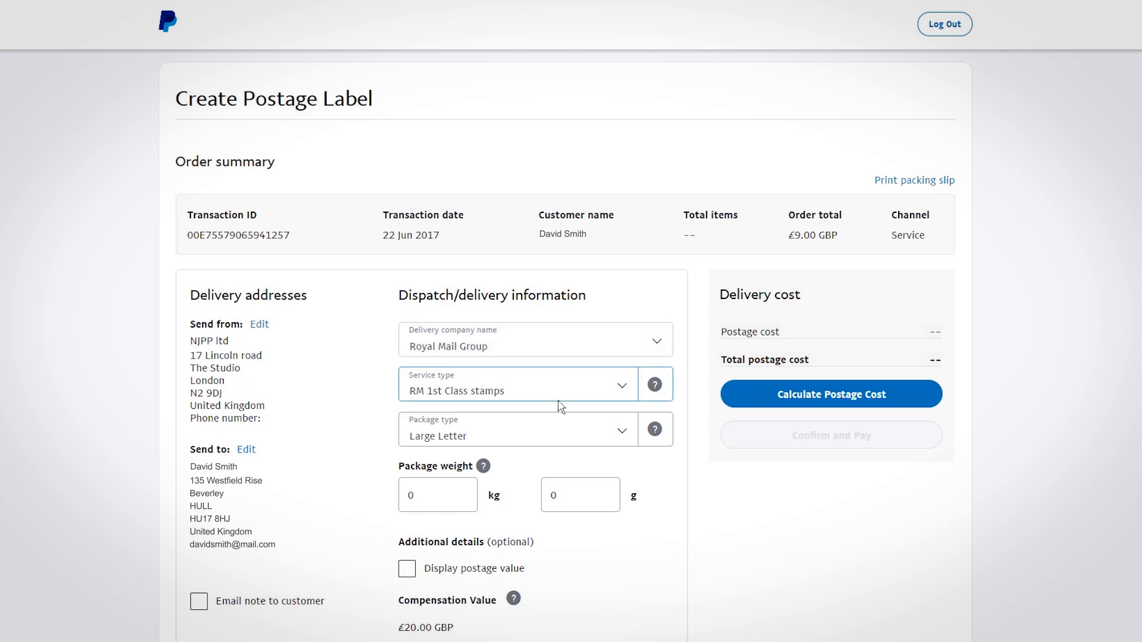
{"action": "left_click", "coordinate": [438, 494]}
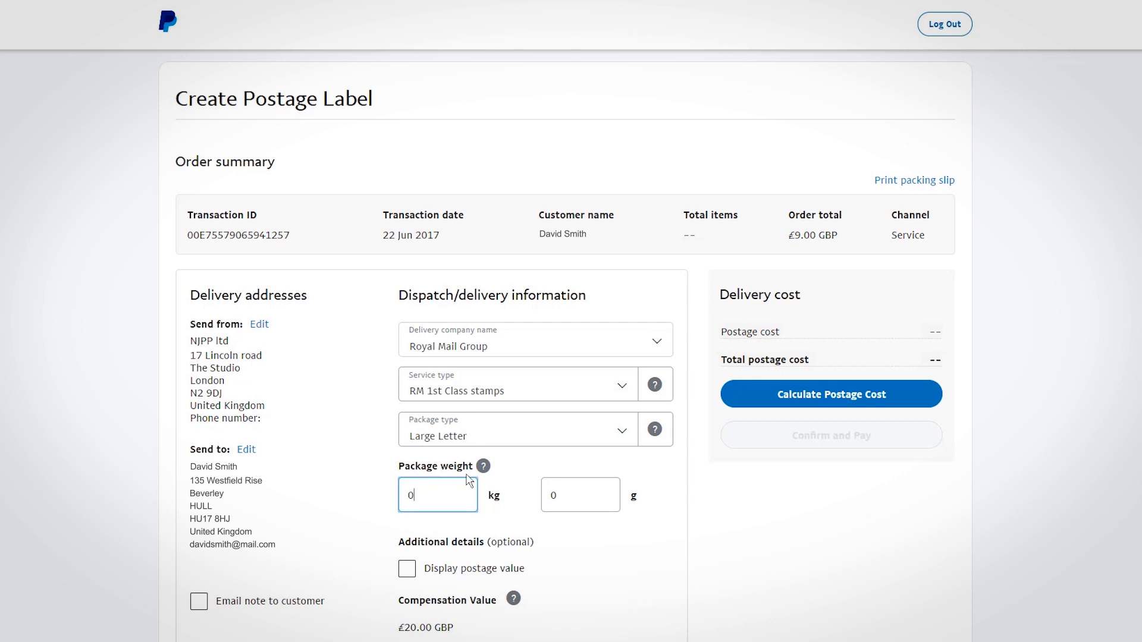
{"action": "left_click", "coordinate": [532, 384]}
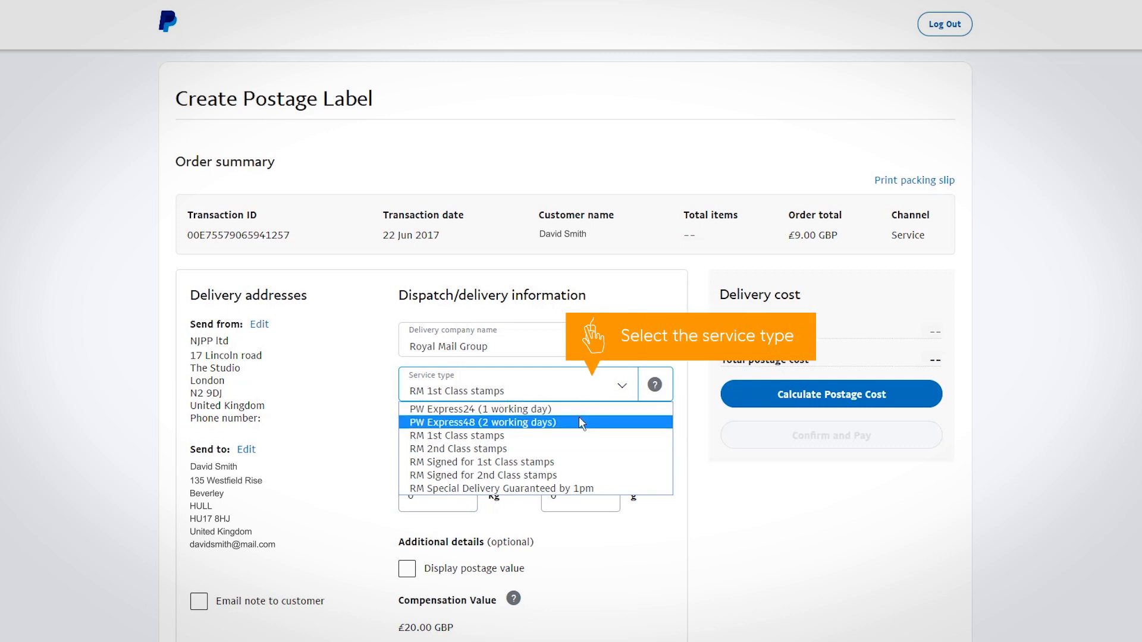
{"action": "mouse_move", "coordinate": [579, 450]}
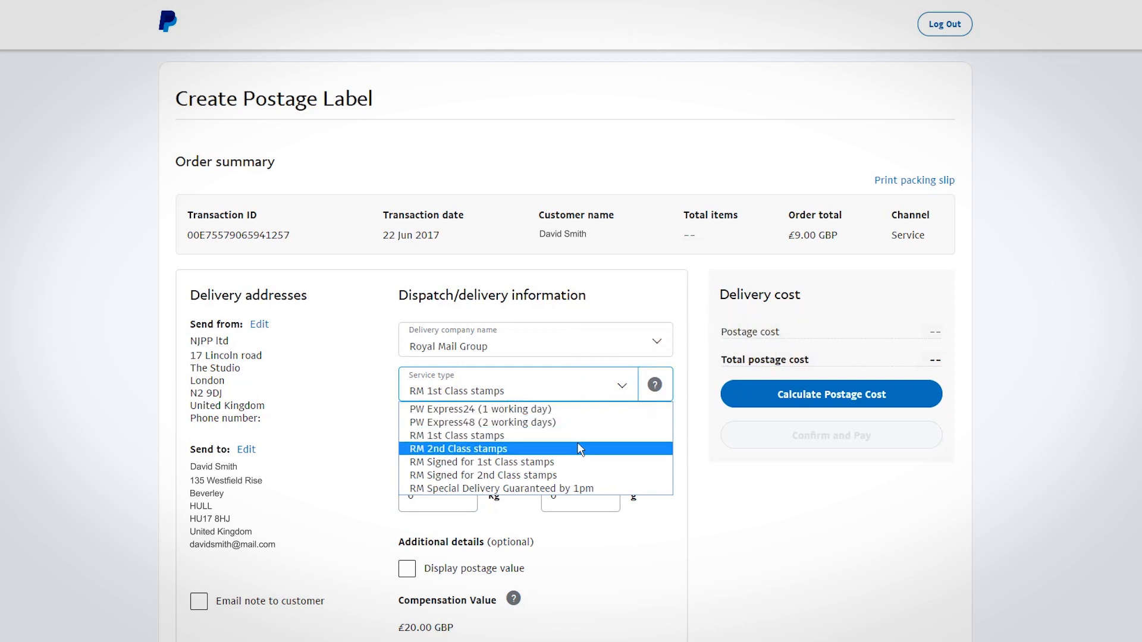
{"action": "mouse_move", "coordinate": [555, 462]}
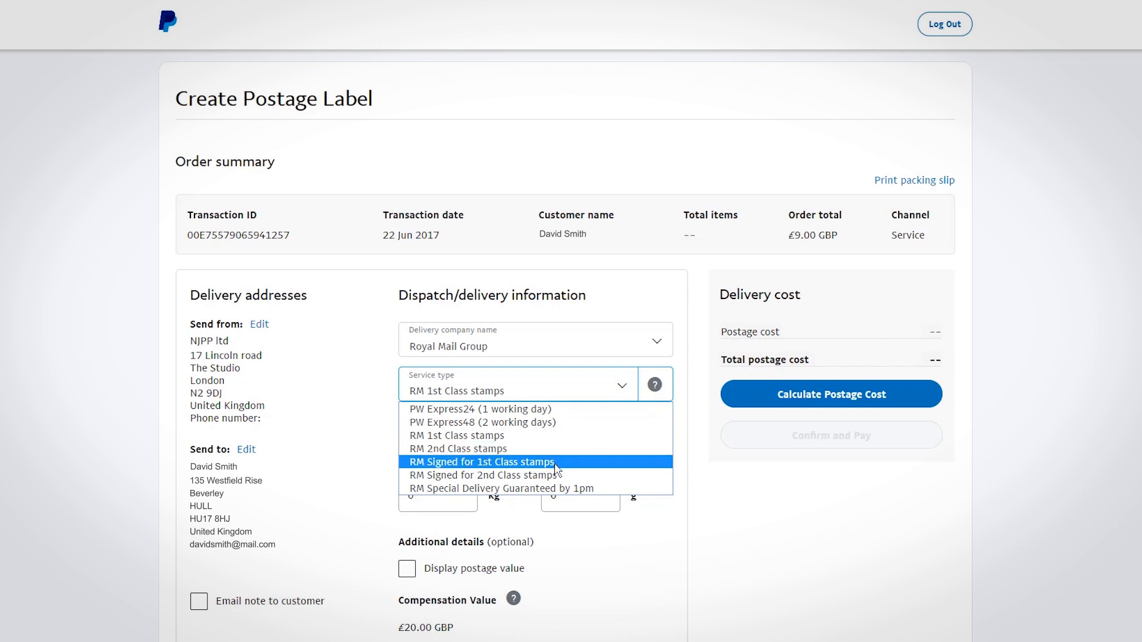
Set the label to RM Signed for 1st Class stamps, Large Letter, weight 5 g
{"action": "left_click", "coordinate": [480, 461]}
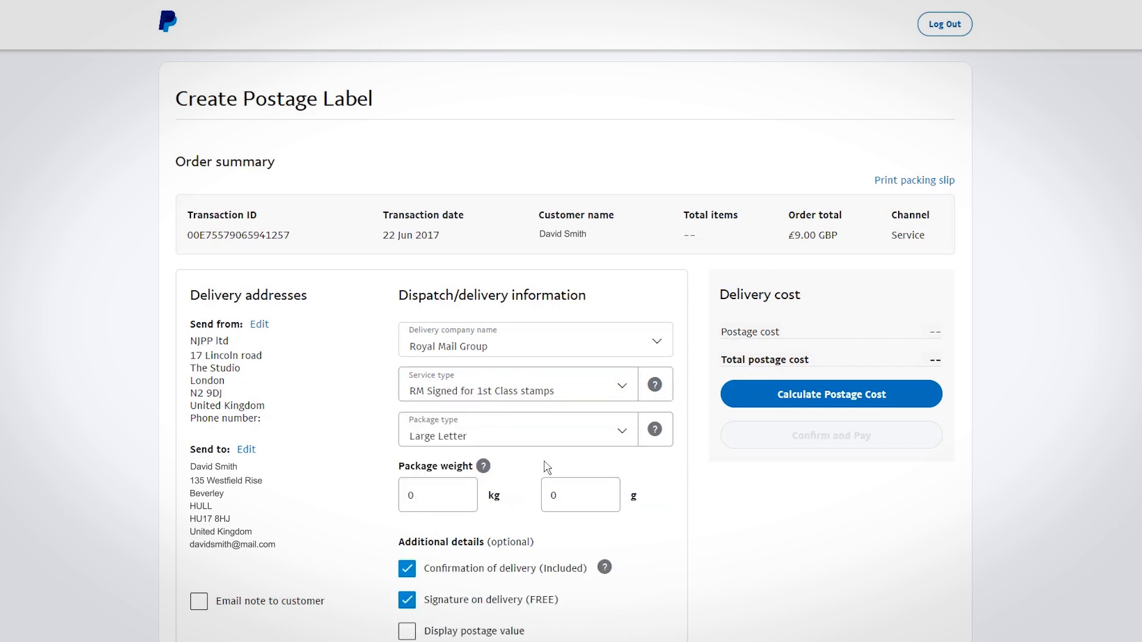
{"action": "left_click", "coordinate": [536, 430]}
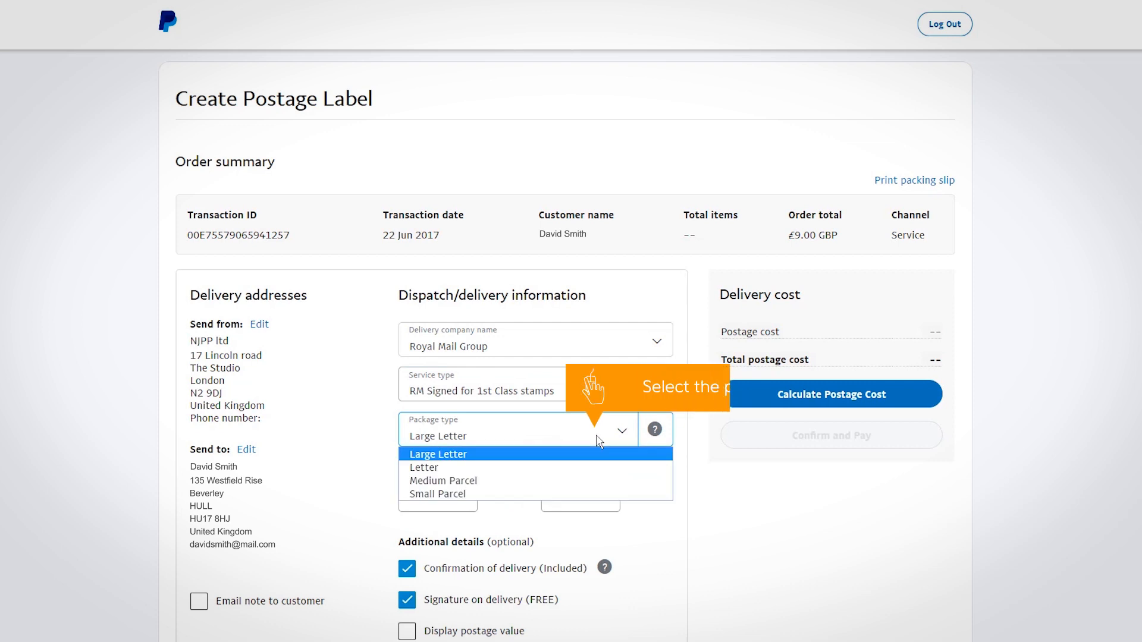
{"action": "left_click", "coordinate": [437, 454]}
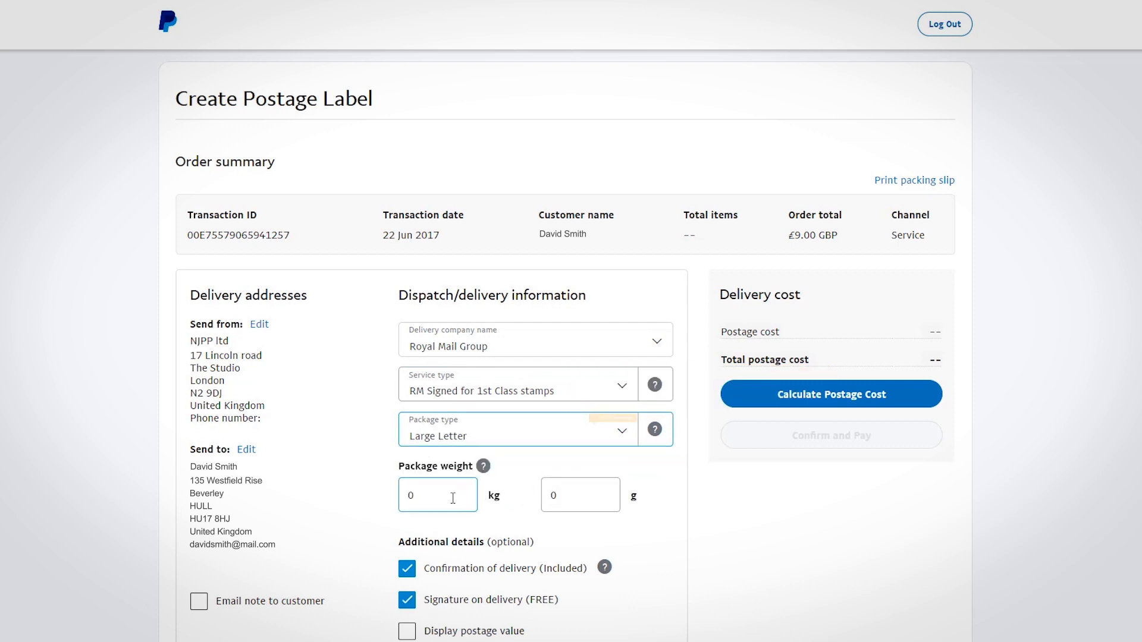
{"action": "type", "text": "5"}
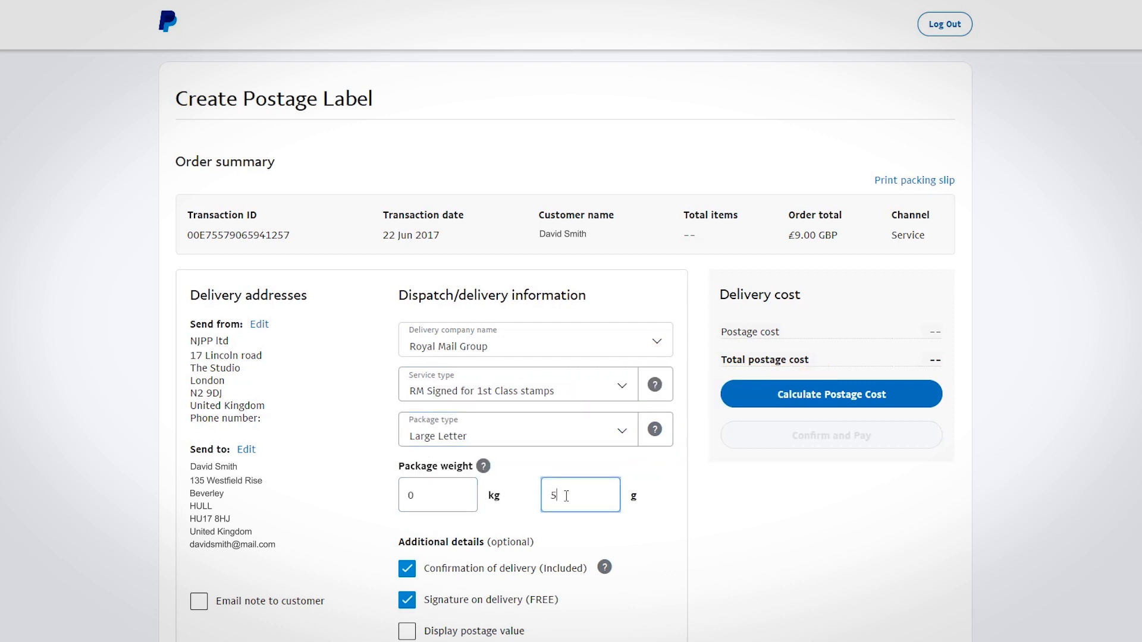
{"action": "mouse_move", "coordinate": [635, 600]}
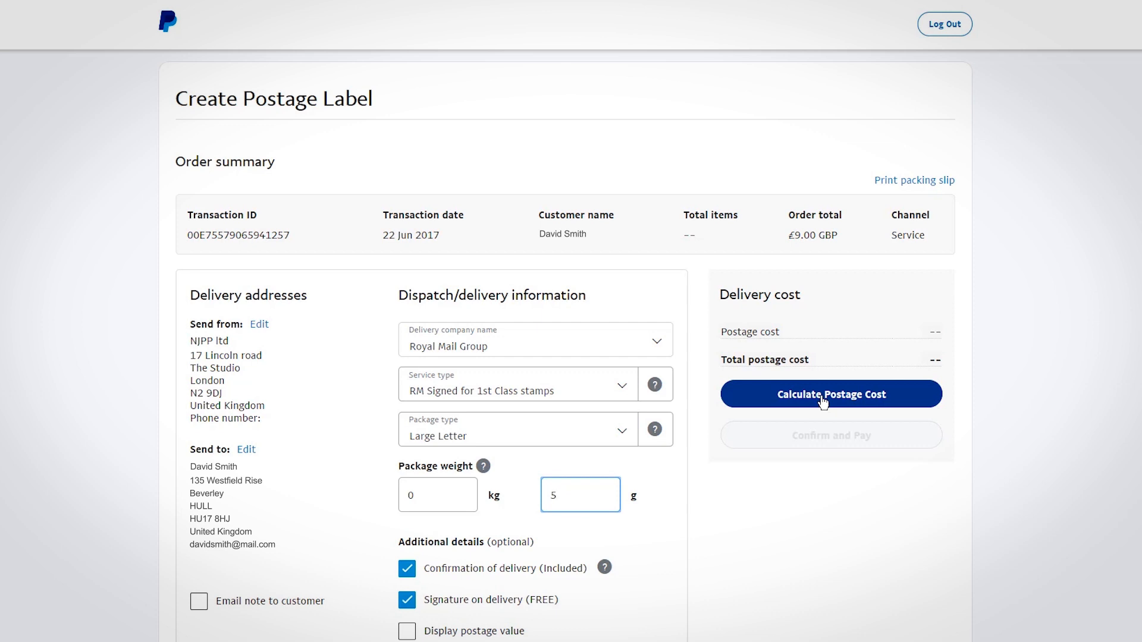
Calculate the £2.08 postage cost and confirm payment from the PayPal balance
{"action": "left_click", "coordinate": [830, 394]}
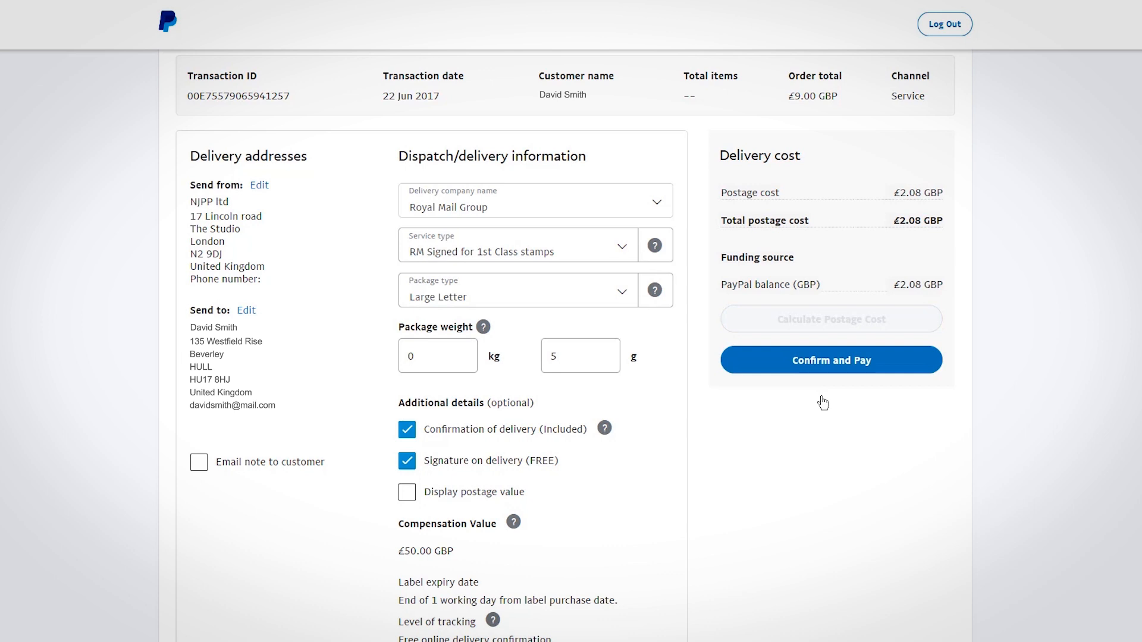
{"action": "mouse_move", "coordinate": [849, 319]}
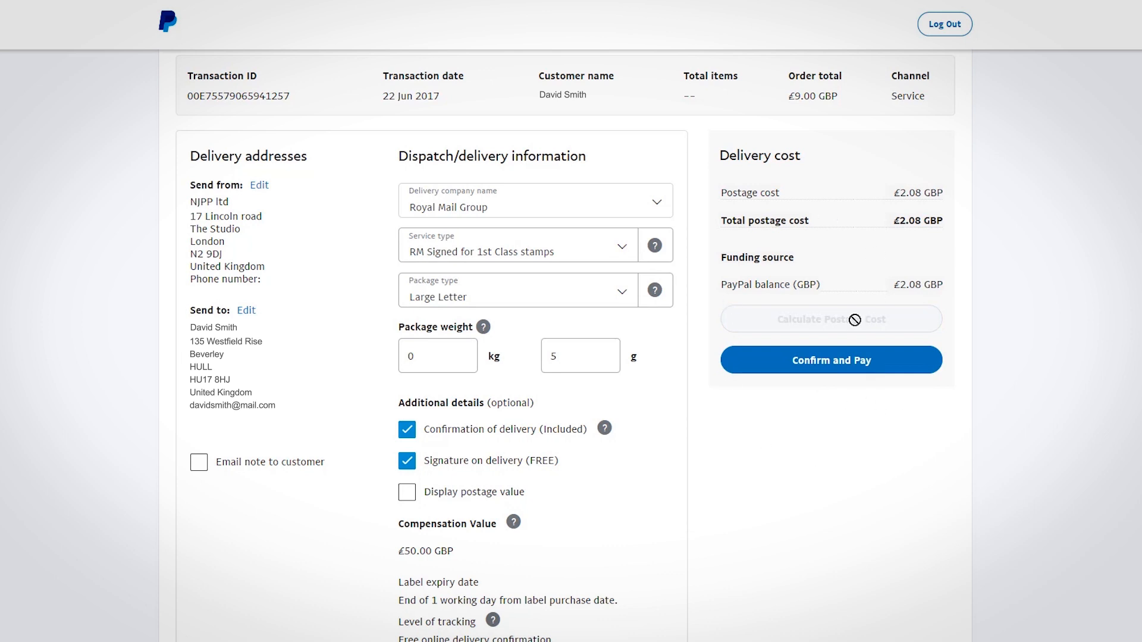
{"action": "mouse_move", "coordinate": [825, 366]}
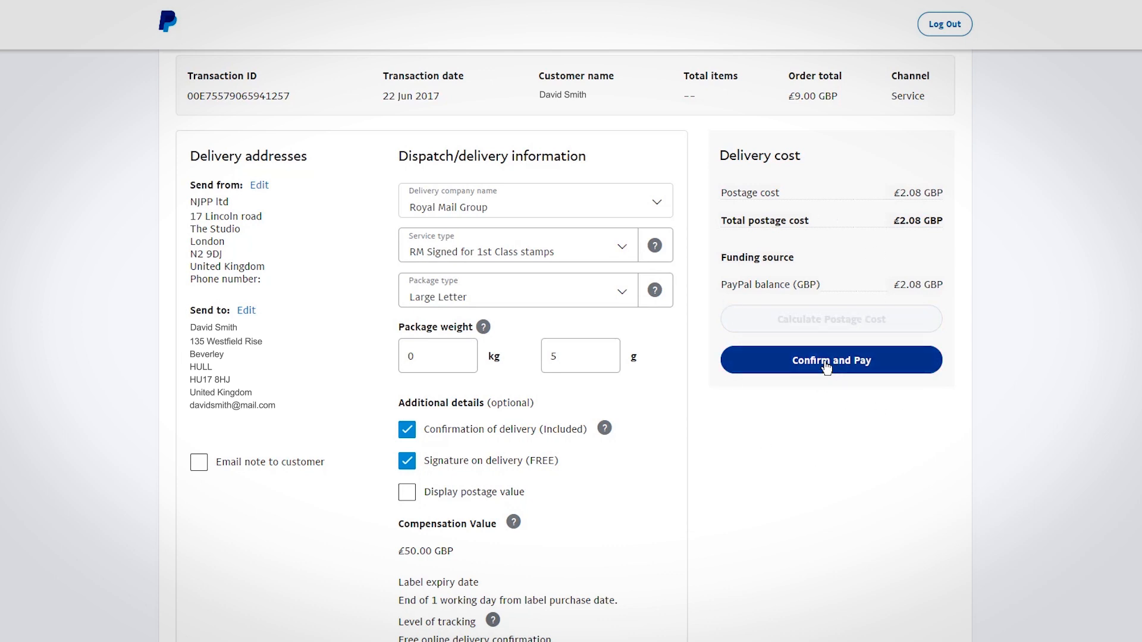
{"action": "left_click", "coordinate": [832, 359]}
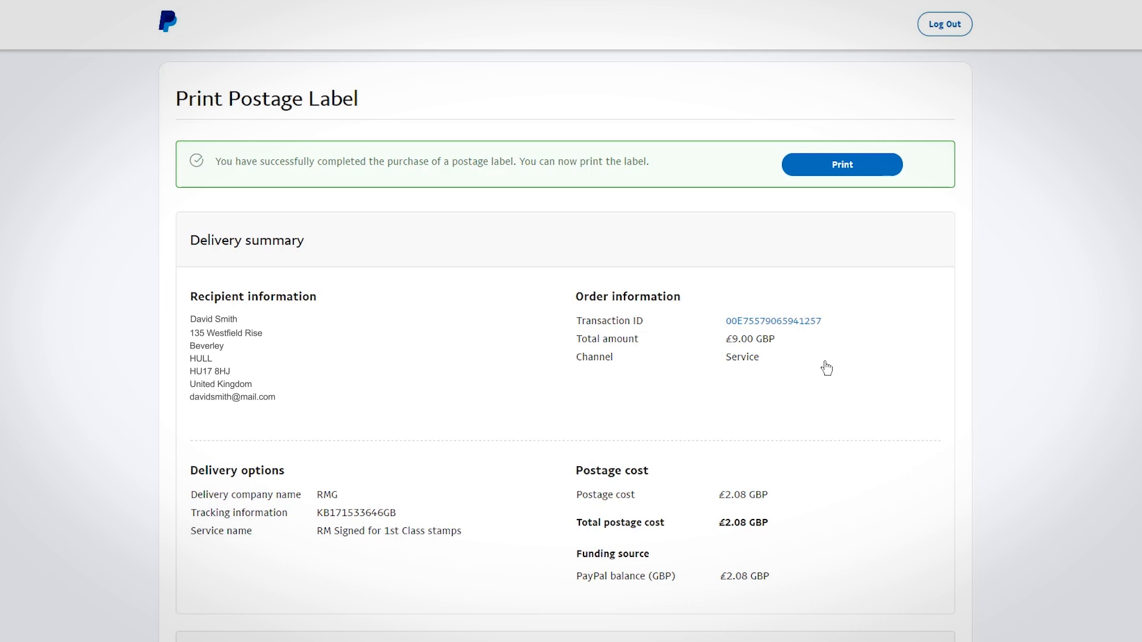
{"action": "mouse_move", "coordinate": [825, 248]}
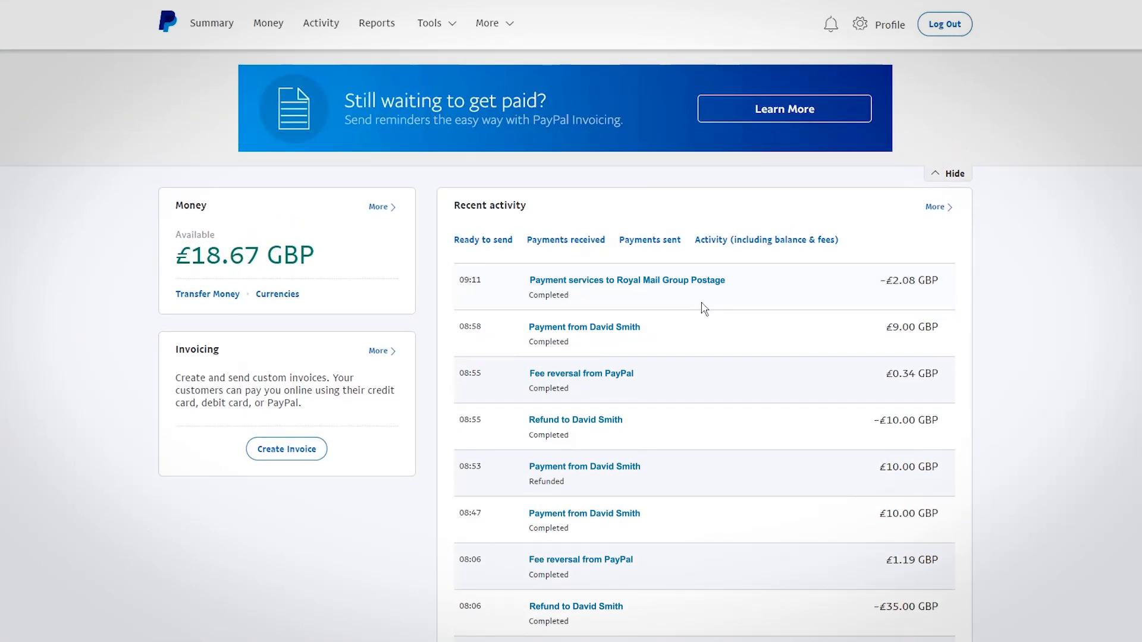
View the completed £2.08 Royal Mail Group Postage payment in recent activity
{"action": "left_click", "coordinate": [738, 283]}
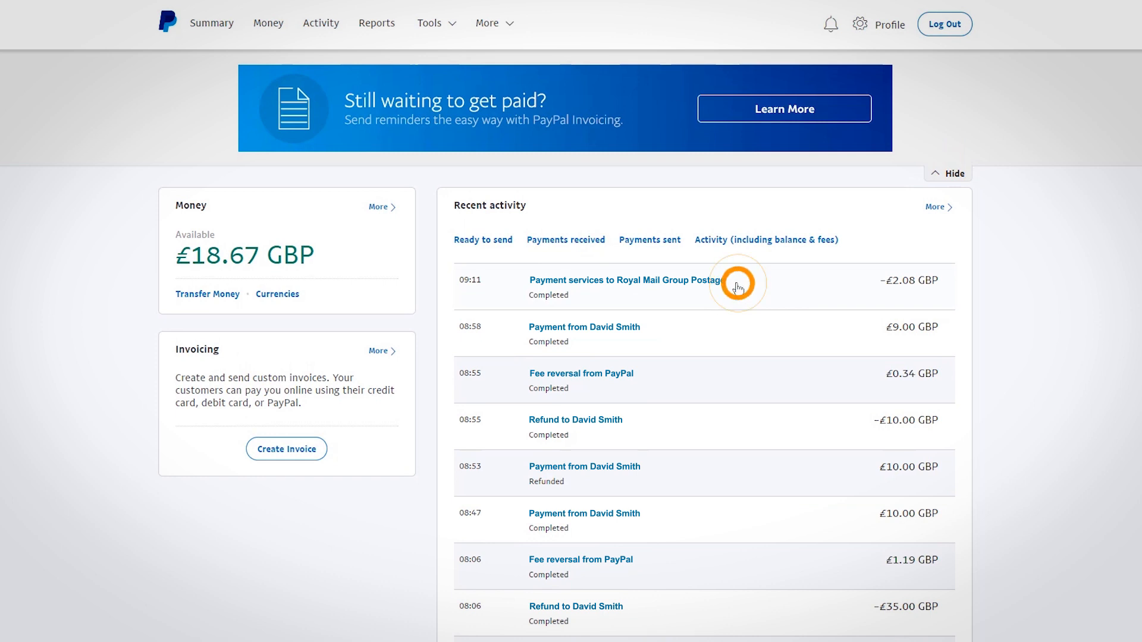